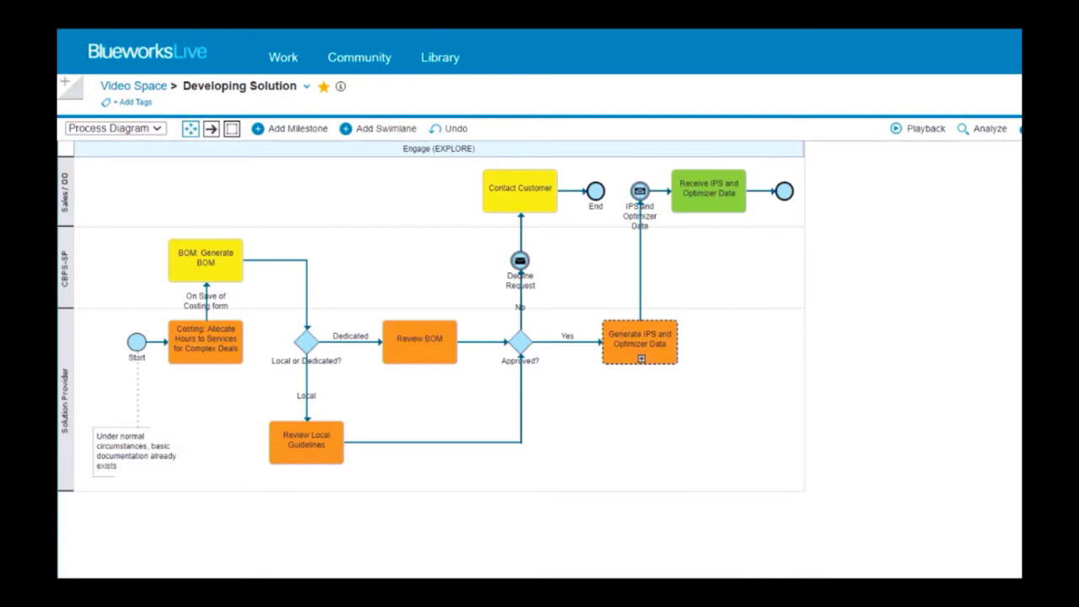
# Enter playback mode on the Developing Solution diagram to start Playback 1
pyautogui.click(916, 130)
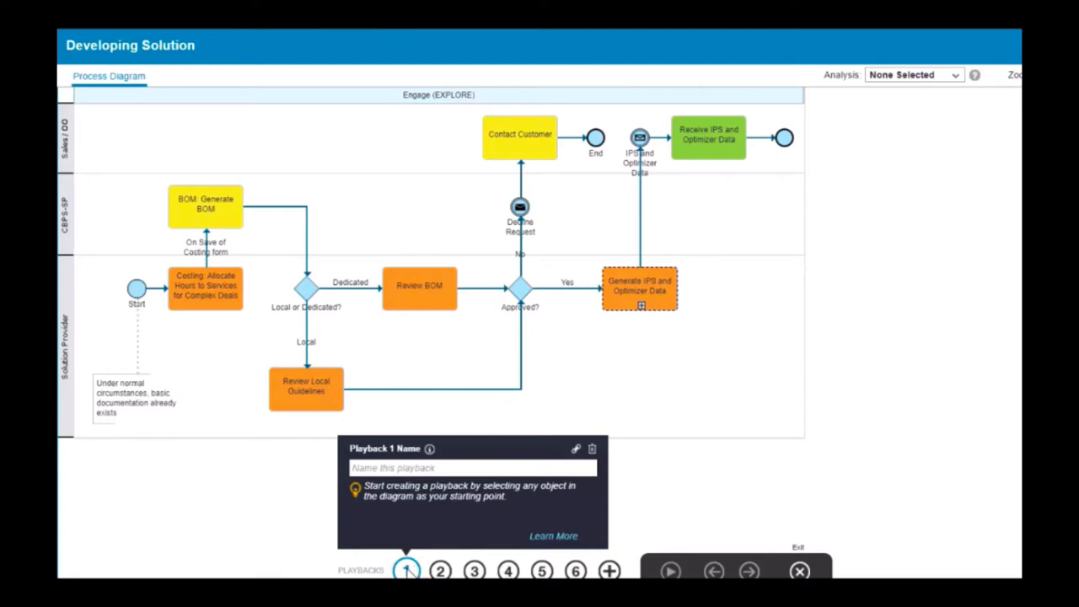
pyautogui.moveTo(409, 573)
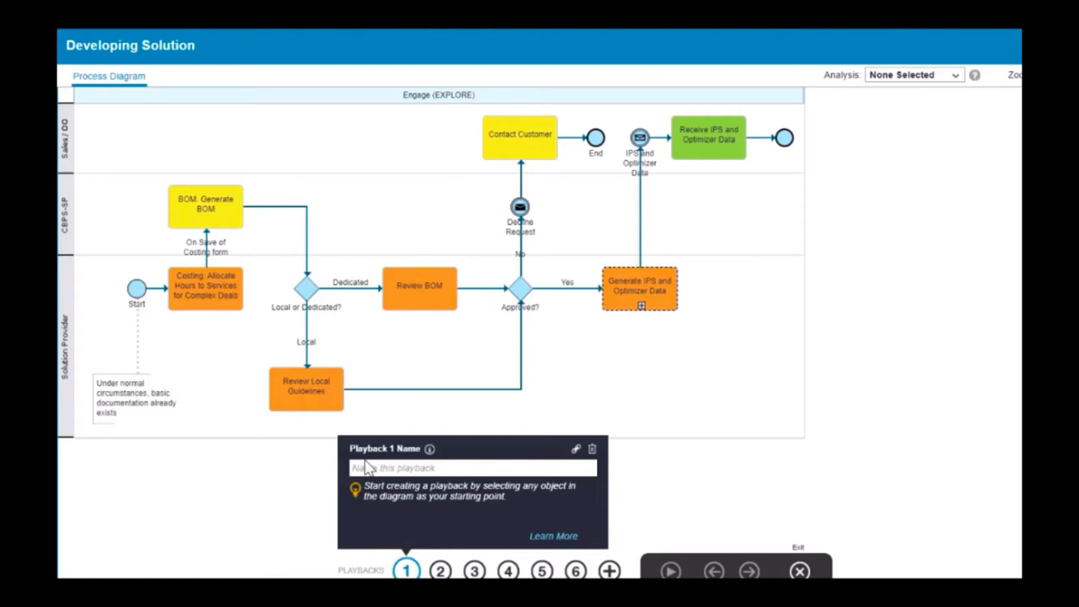
# Enter 'Happy Path' as the name of Playback 1
pyautogui.write('H')
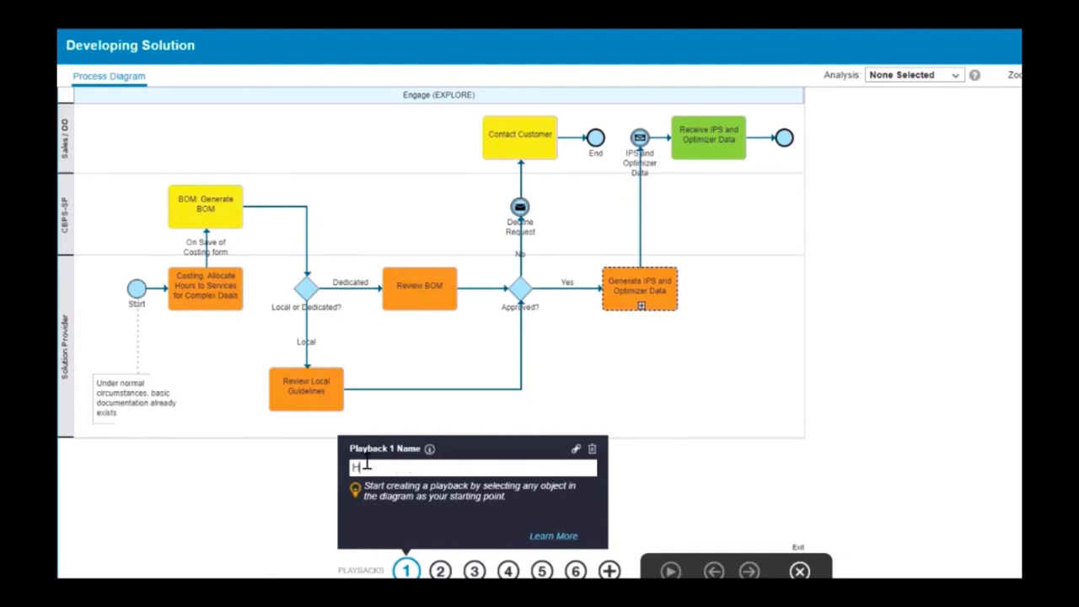
pyautogui.write('appy Path')
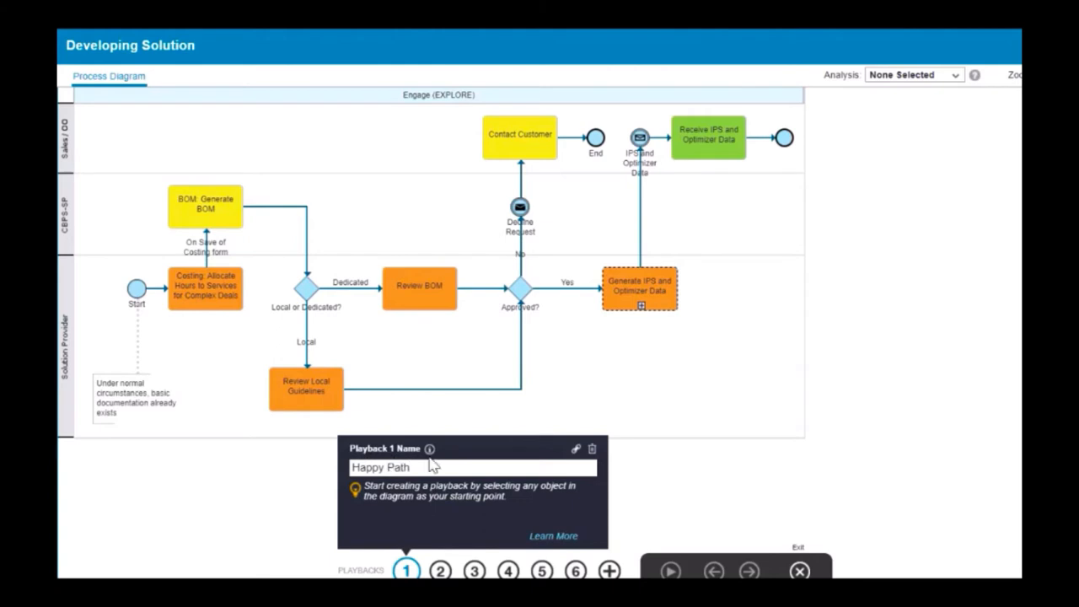
pyautogui.moveTo(428, 450)
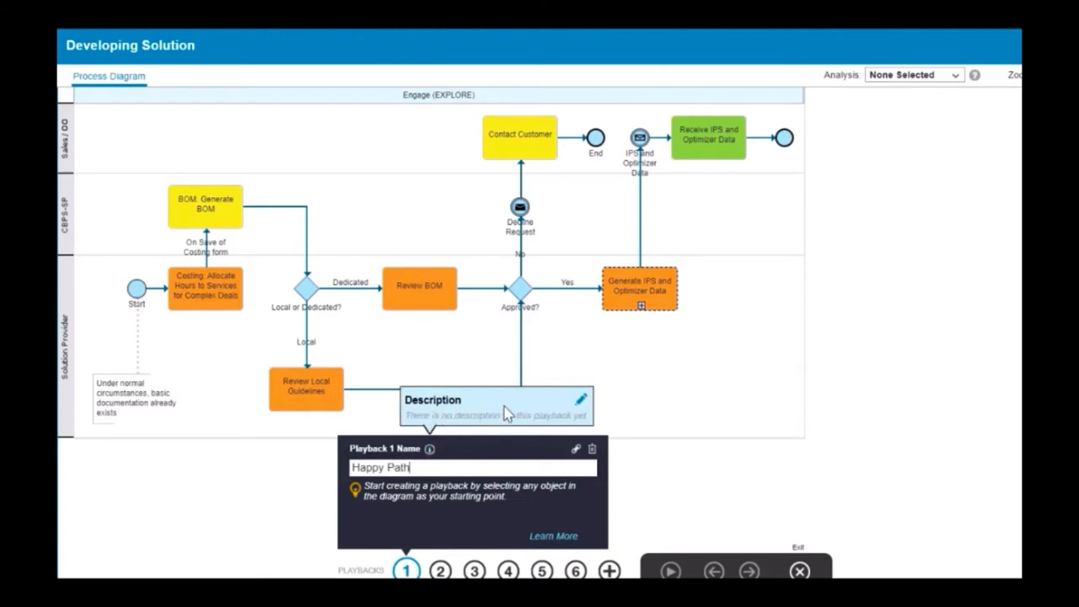
pyautogui.moveTo(582, 401)
pyautogui.write('T')
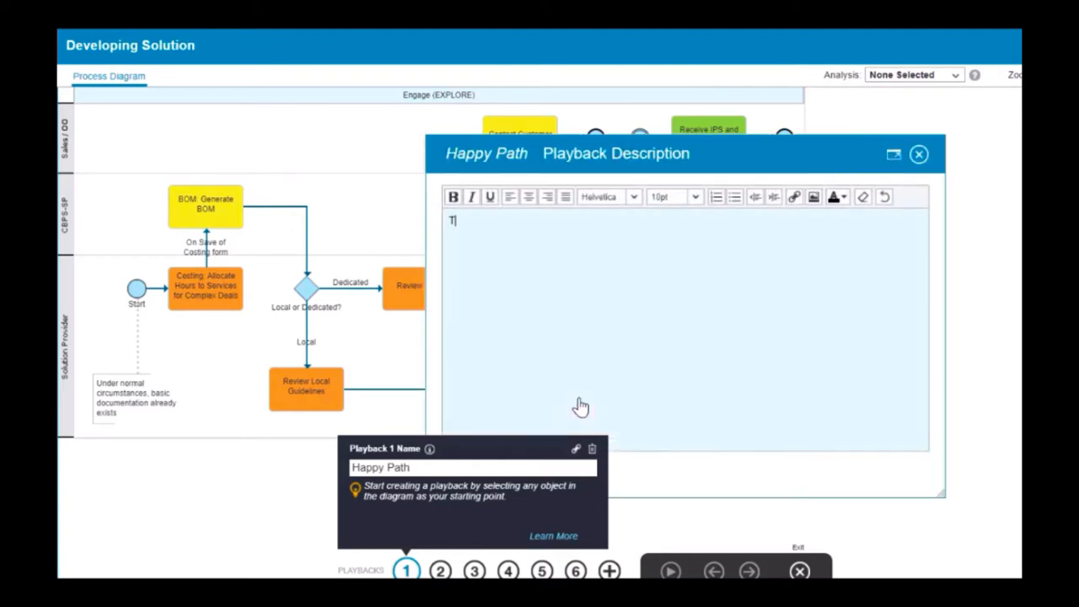
# Write the description 'This is a typical…' for Happy Path and close the editor
pyautogui.write('his is a typical')
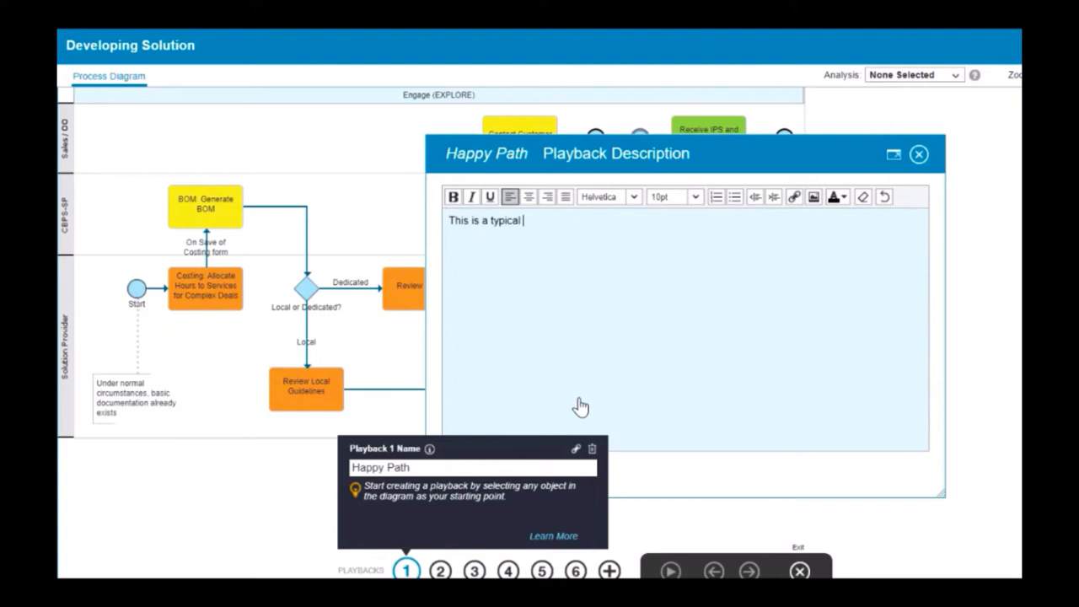
pyautogui.click(922, 154)
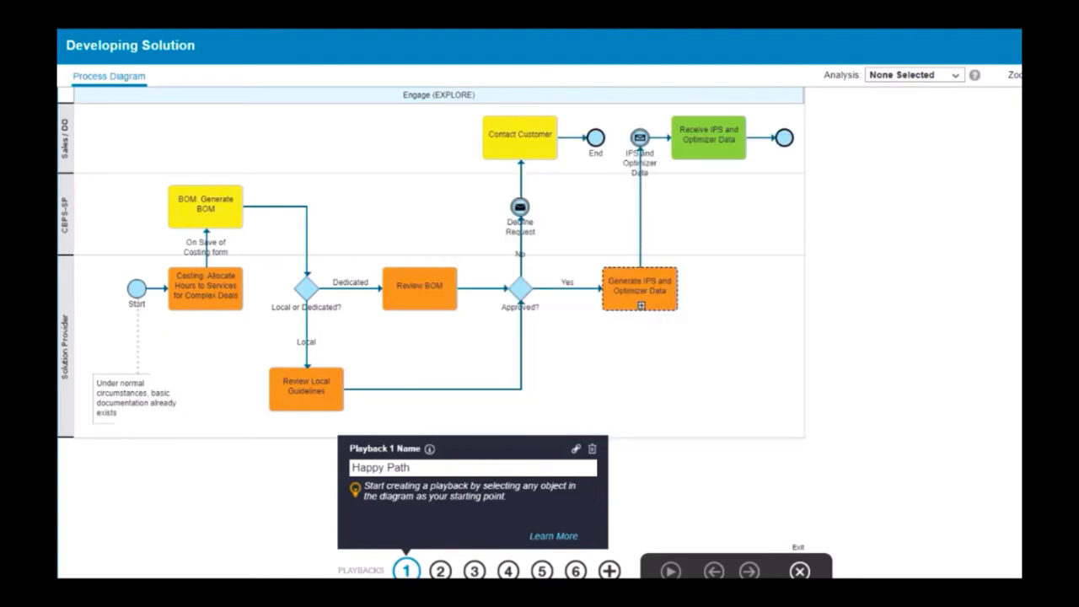
pyautogui.moveTo(193, 288)
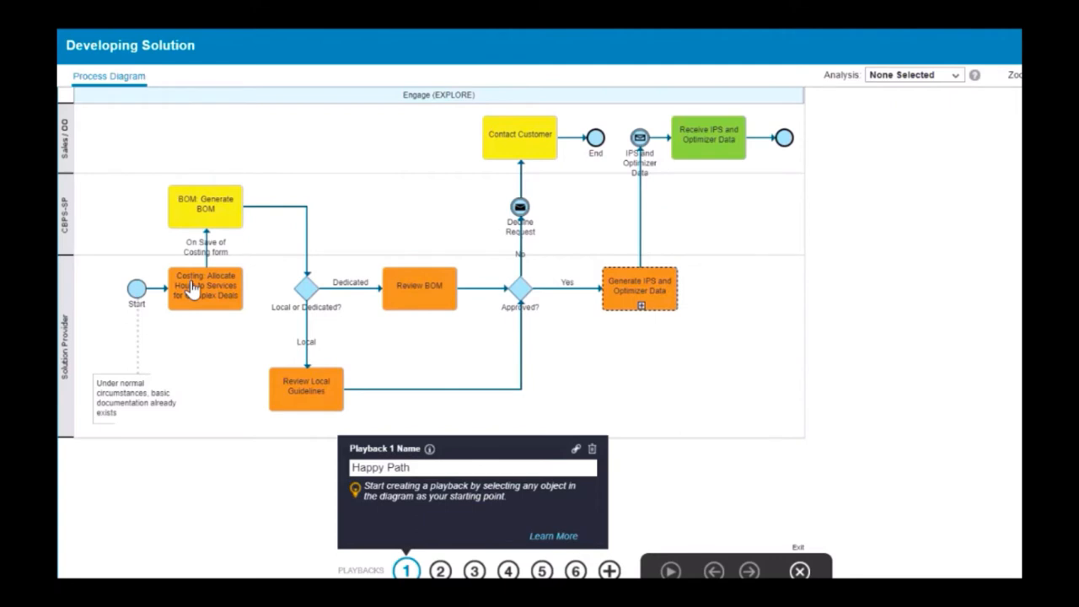
# Trace a trial path from Costing into the expanded Generate IPS and Optimizer Data subprocess, then clear it
pyautogui.click(204, 287)
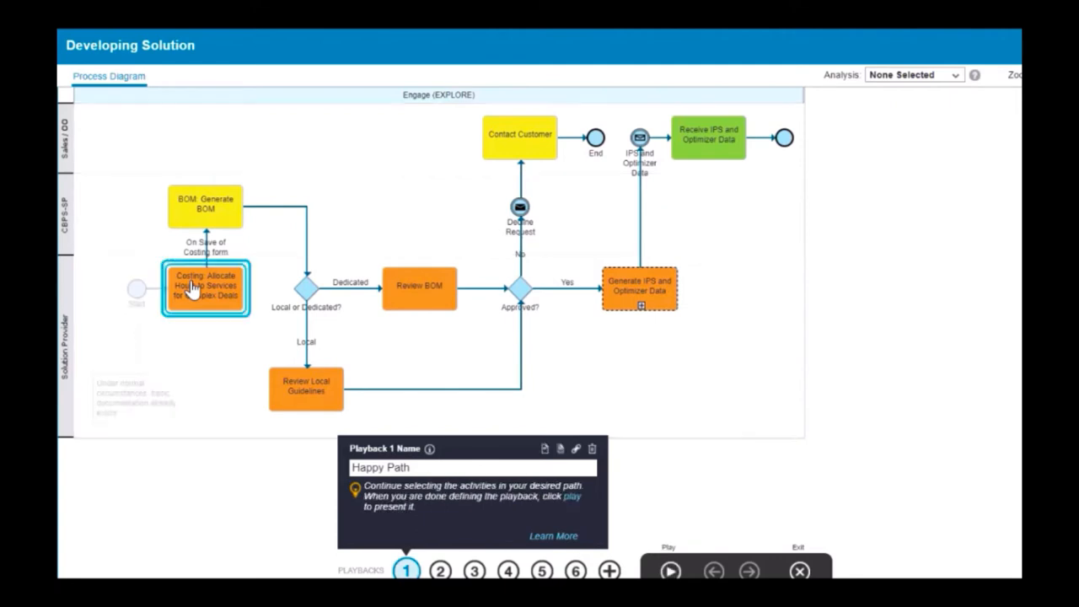
pyautogui.click(205, 204)
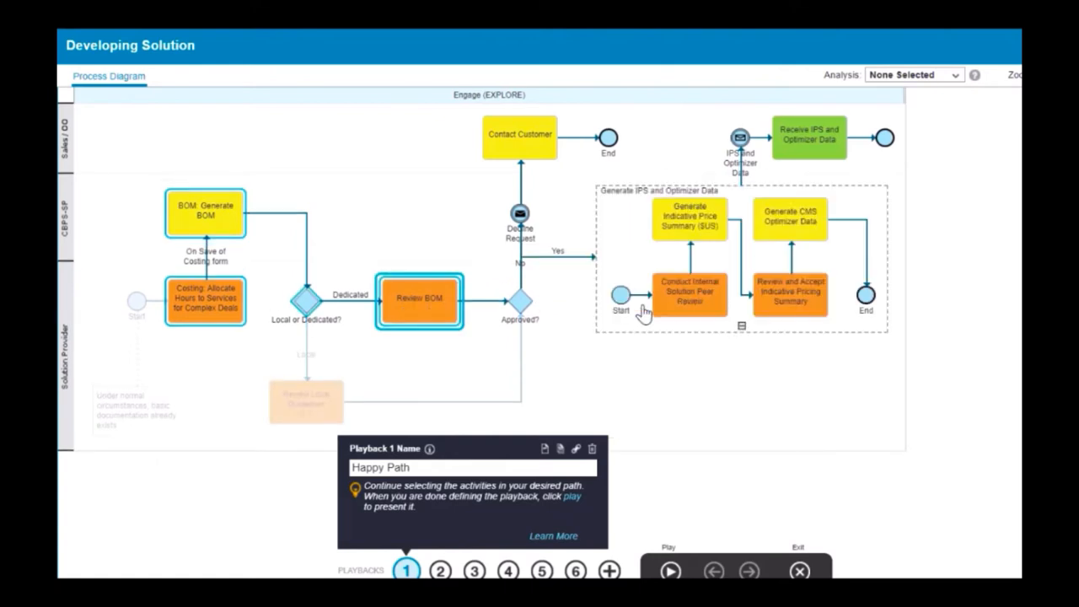
pyautogui.click(689, 228)
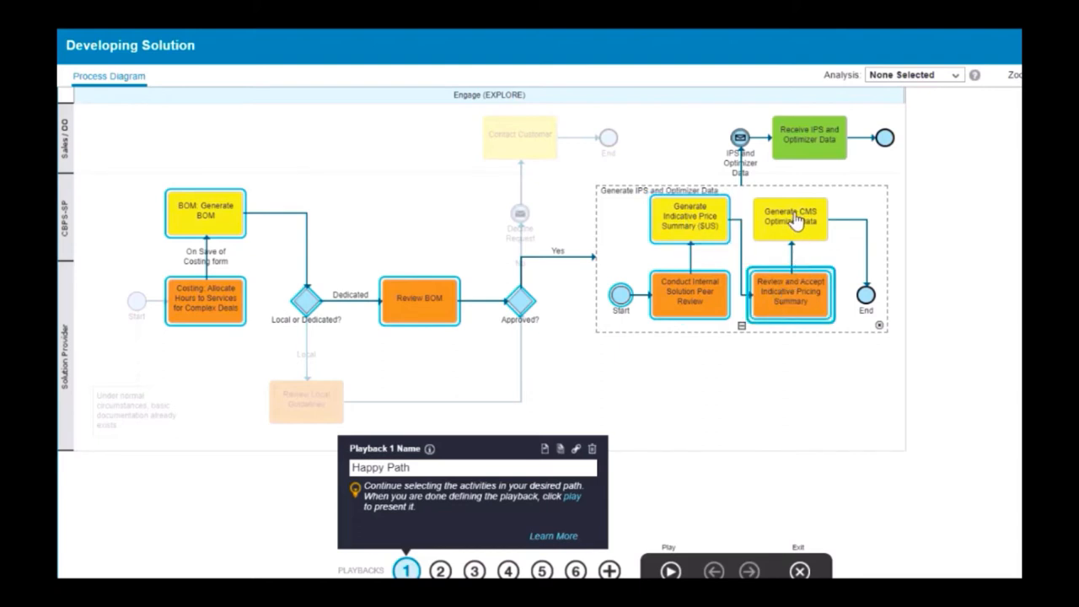
pyautogui.click(809, 136)
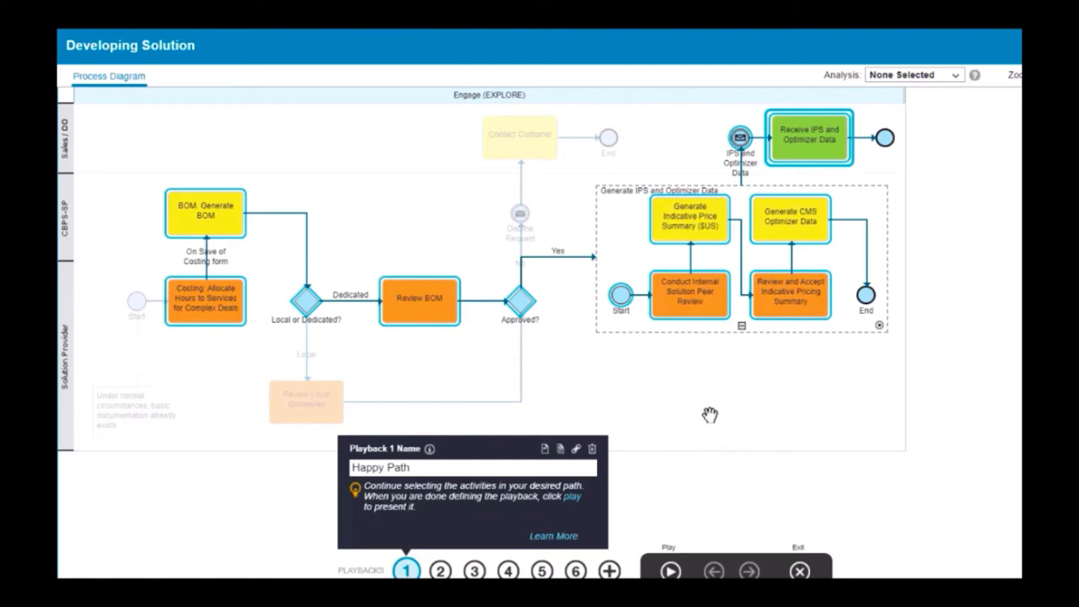
pyautogui.moveTo(591, 448)
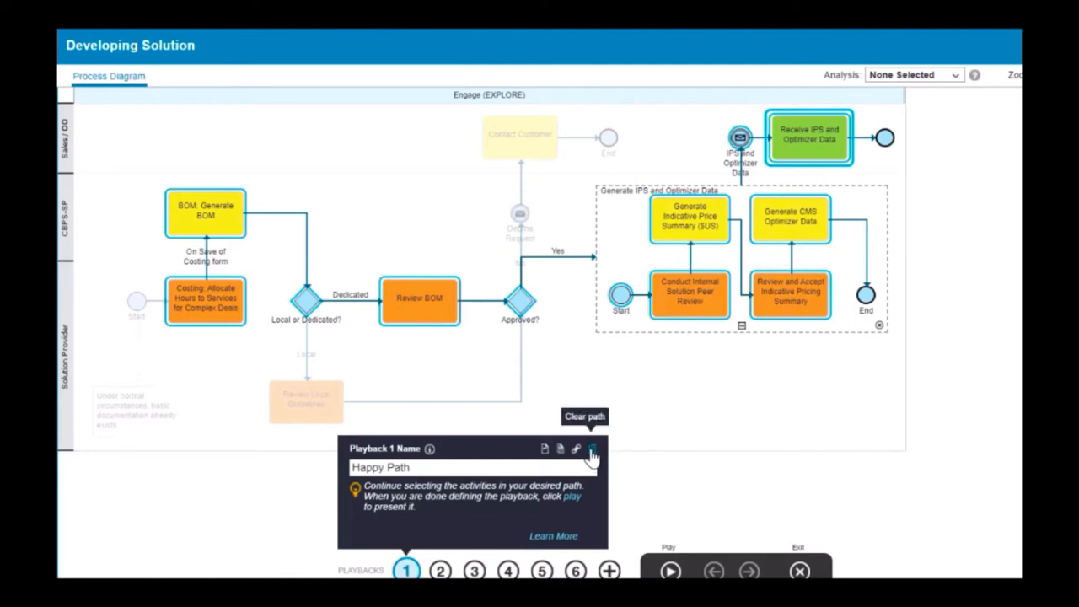
pyautogui.click(592, 448)
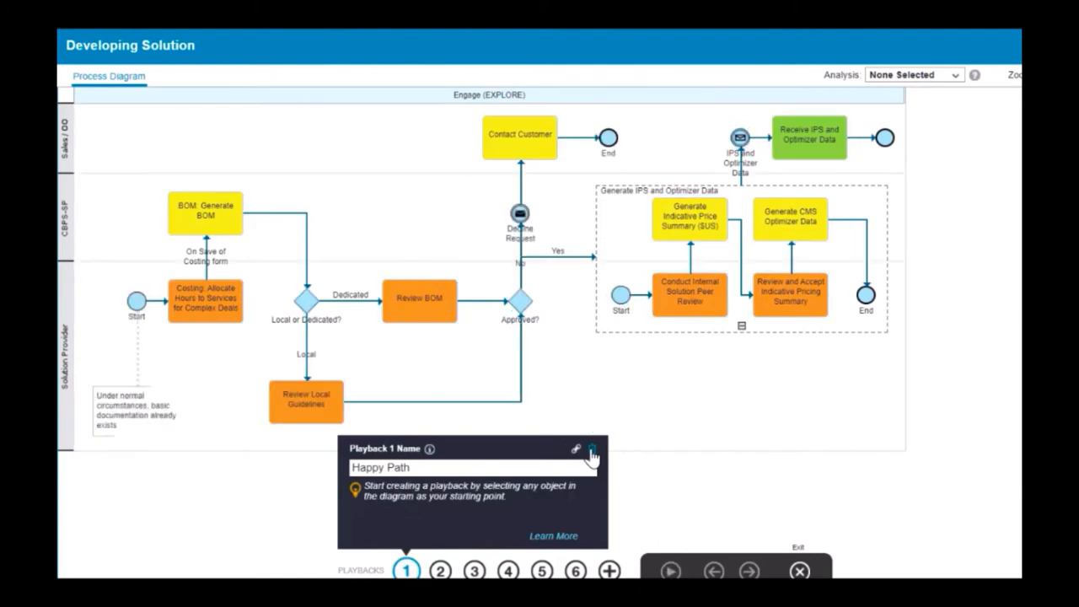
pyautogui.moveTo(212, 372)
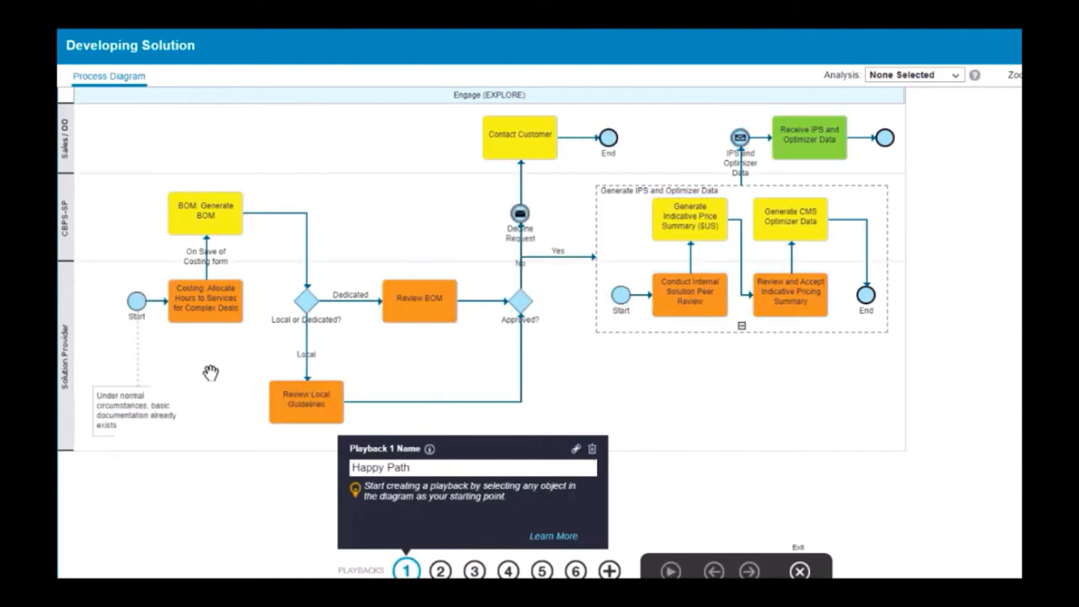
pyautogui.moveTo(211, 309)
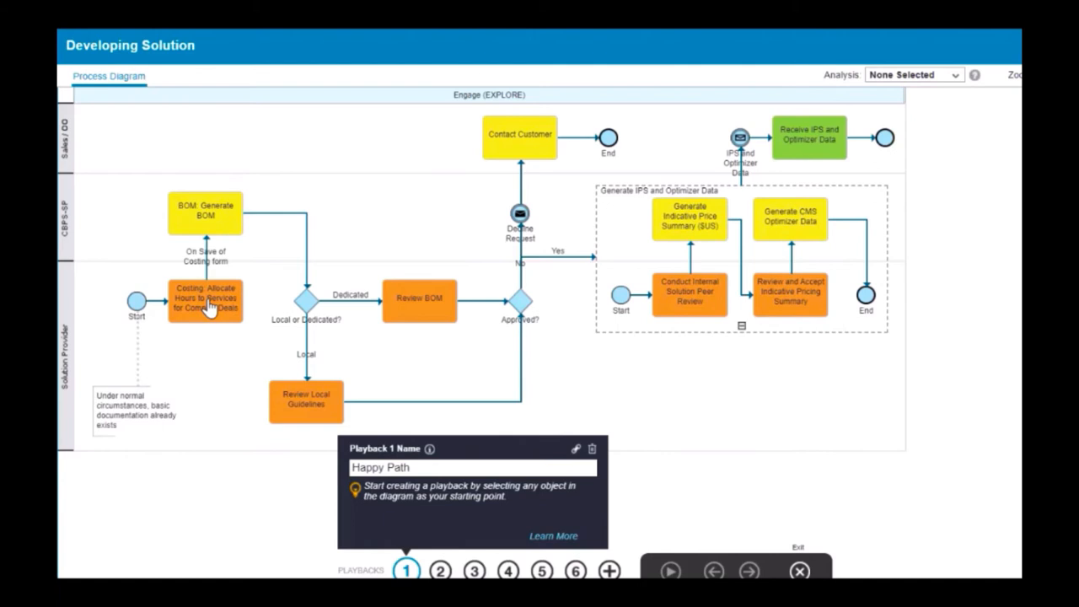
# Build the path from Costing through Generate CMS Optimizer Data to Receive IPS and Optimizer Data
pyautogui.click(205, 300)
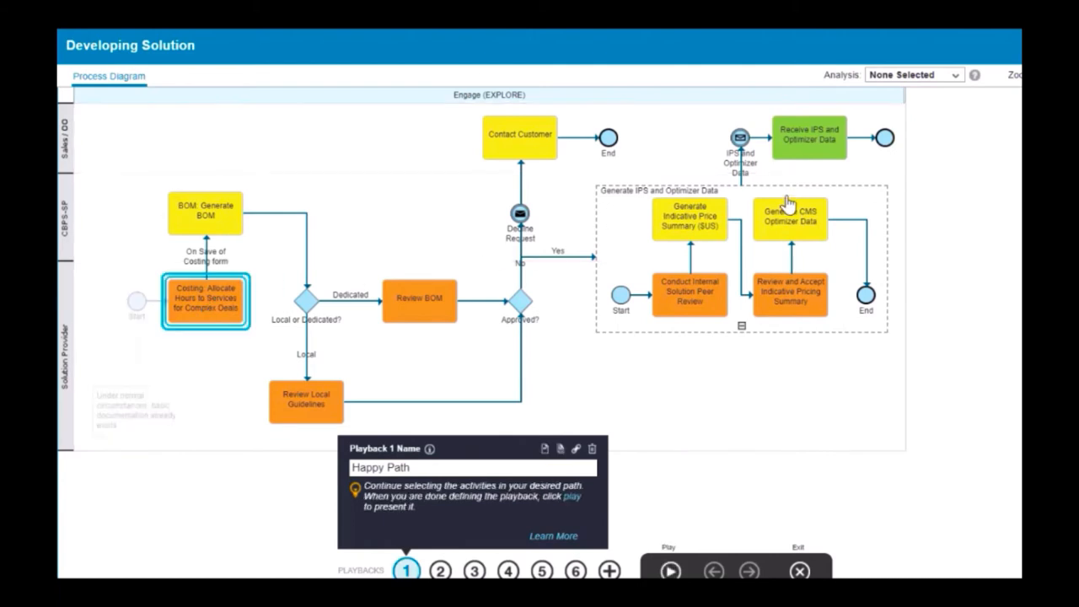
pyautogui.click(809, 137)
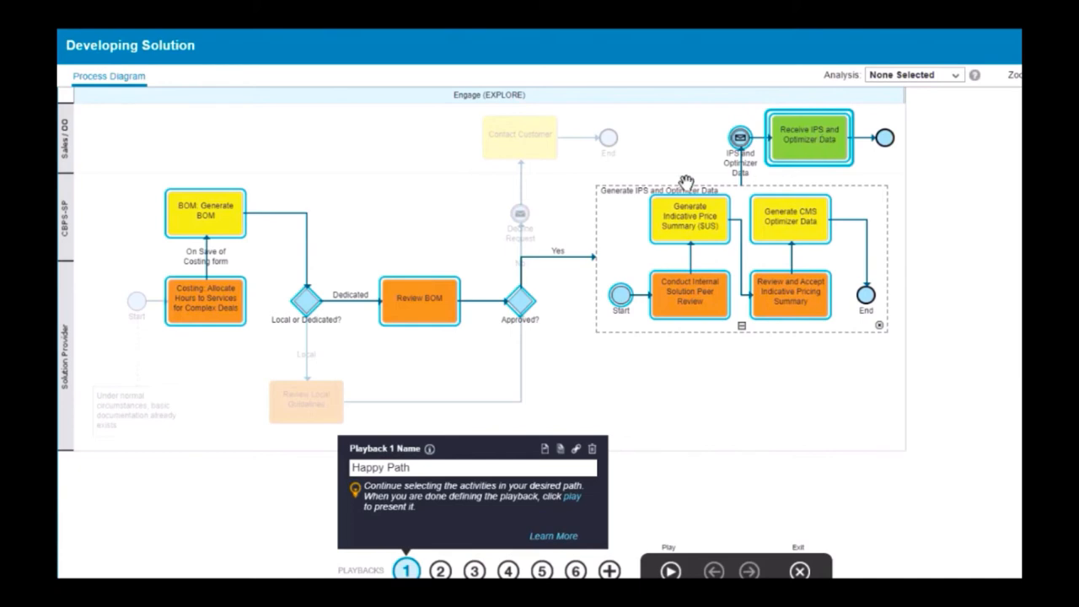
pyautogui.moveTo(305, 302)
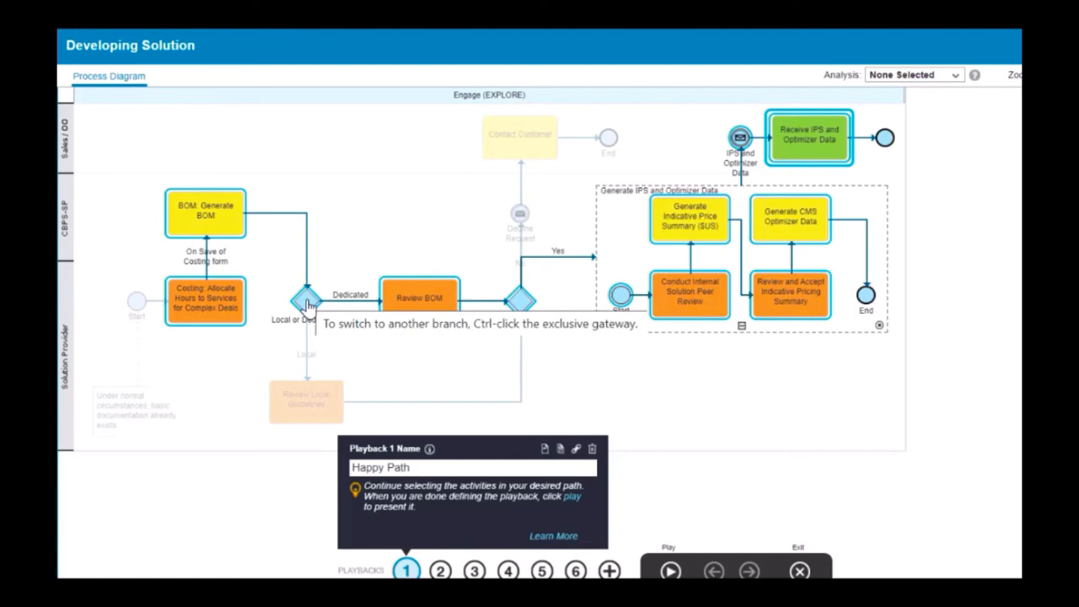
pyautogui.click(303, 299)
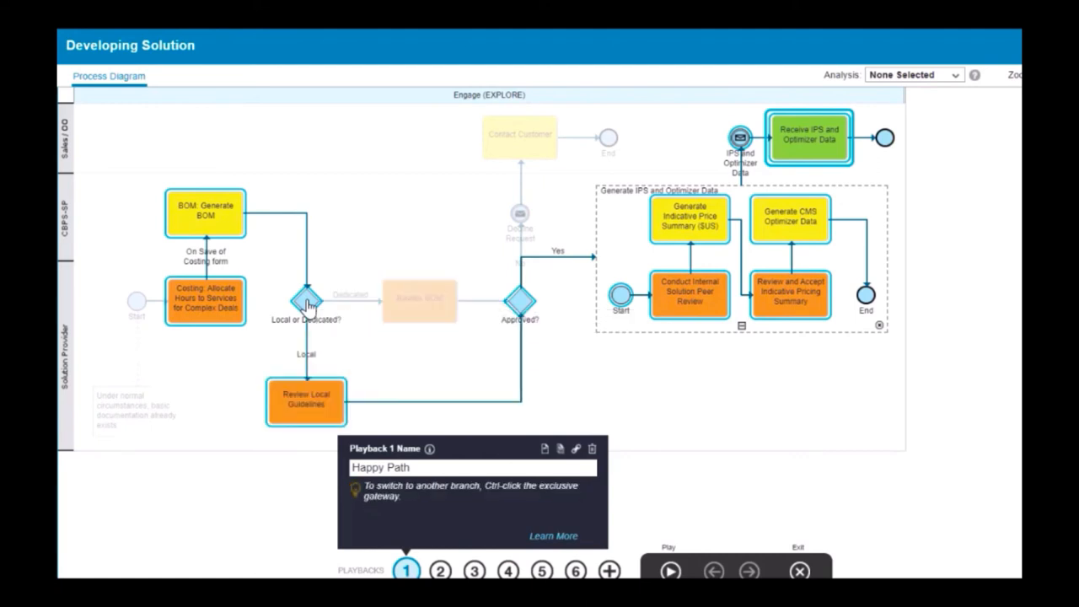
pyautogui.click(304, 301)
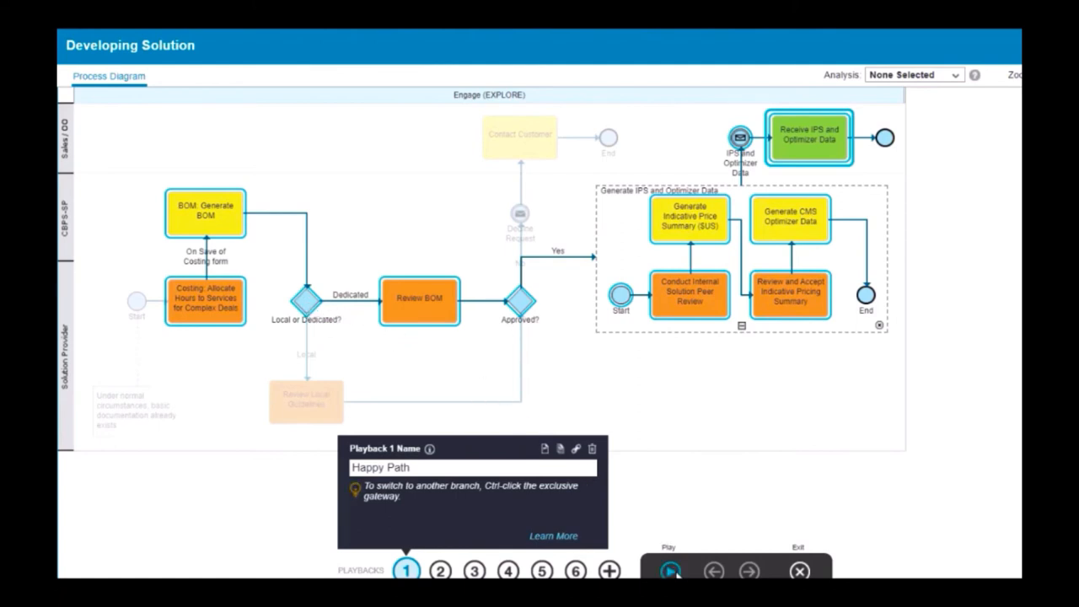
# Play Happy Path through Generate BOM, Review BOM, peer review and pricing summary to Receive IPS and Optimizer Data
pyautogui.click(670, 568)
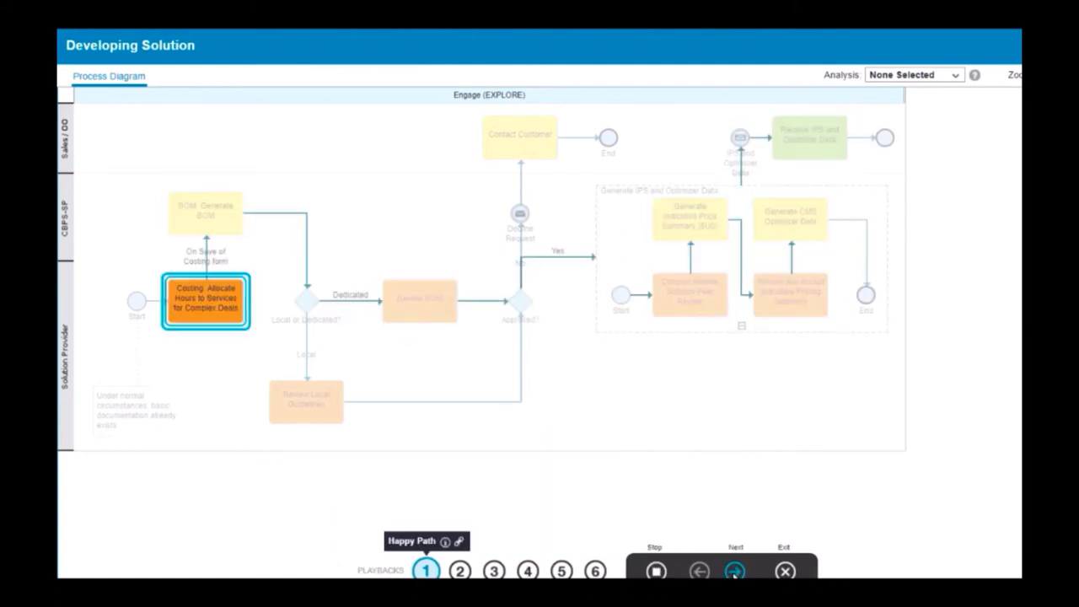
pyautogui.click(735, 569)
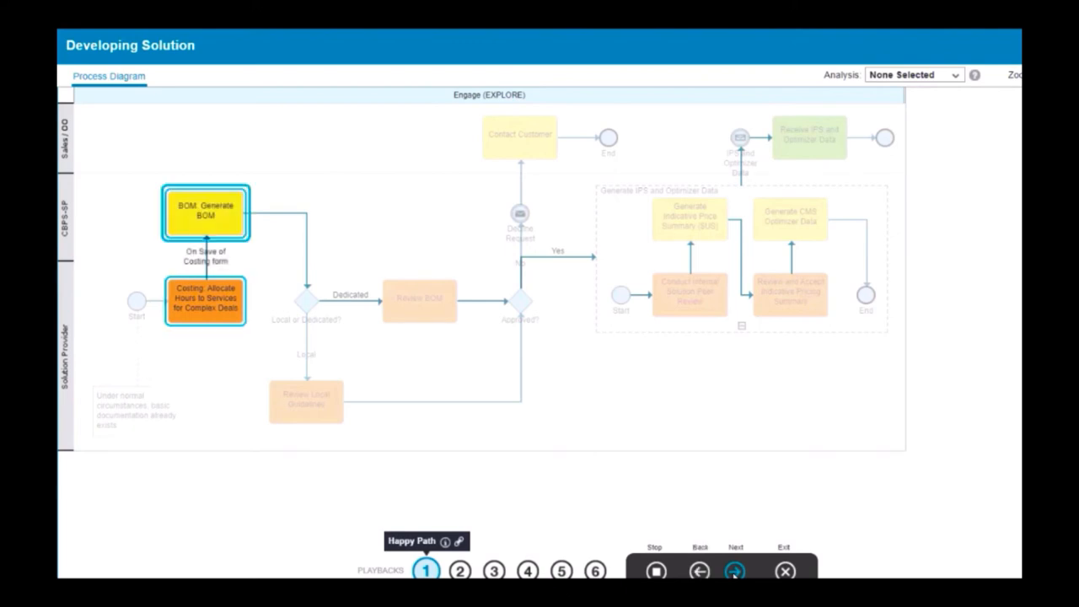
pyautogui.click(734, 568)
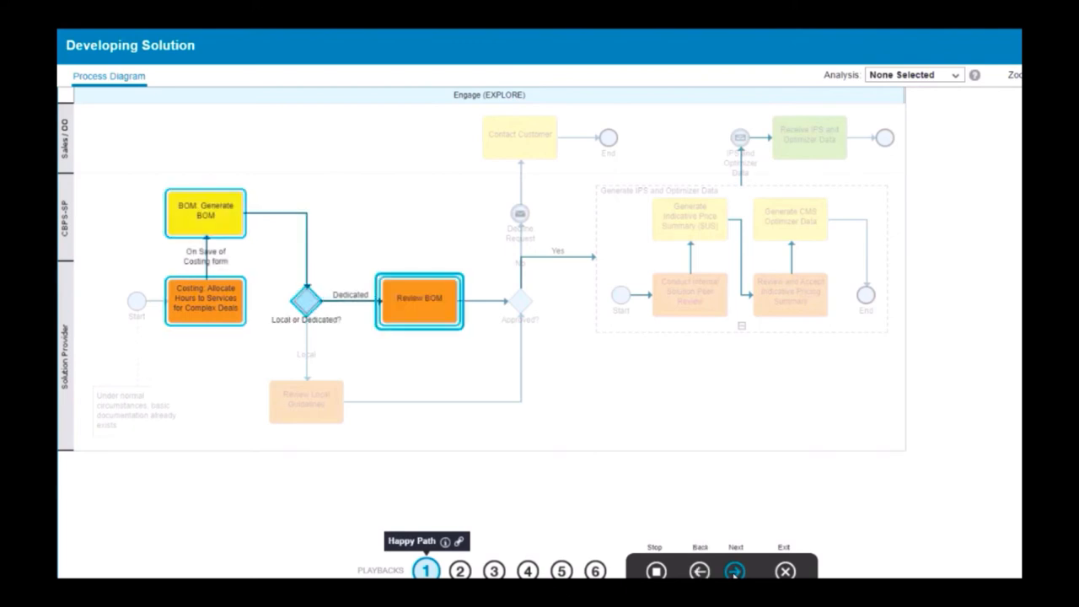
pyautogui.click(735, 569)
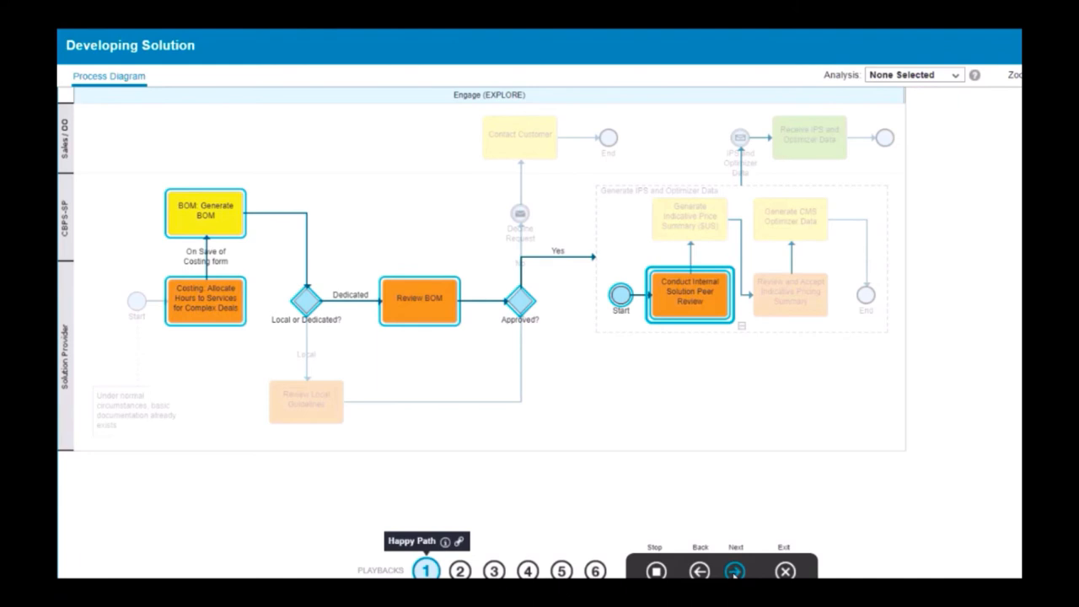
pyautogui.click(735, 569)
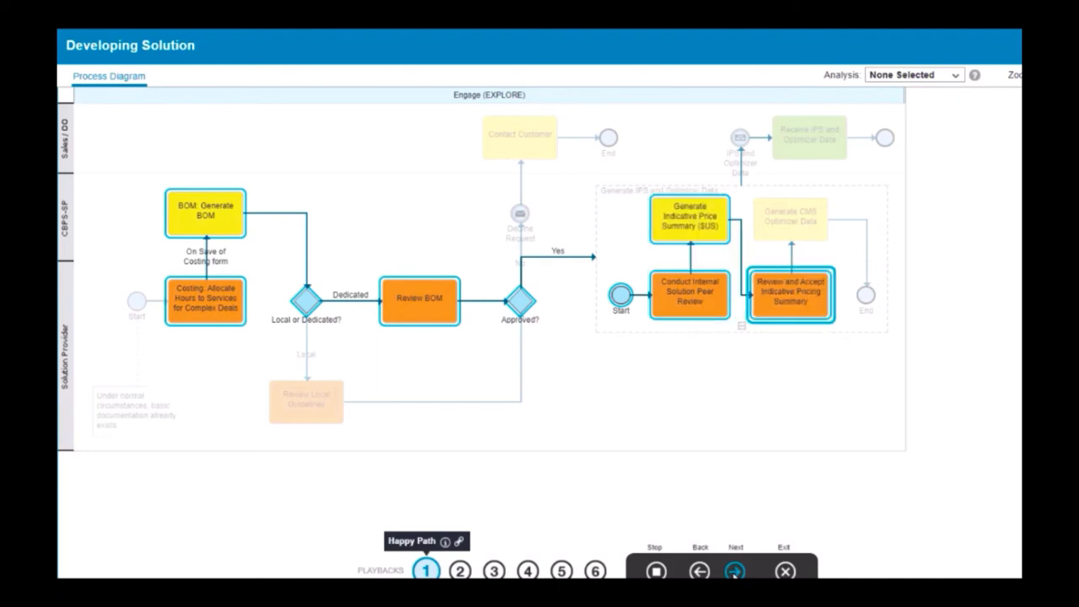
pyautogui.click(736, 570)
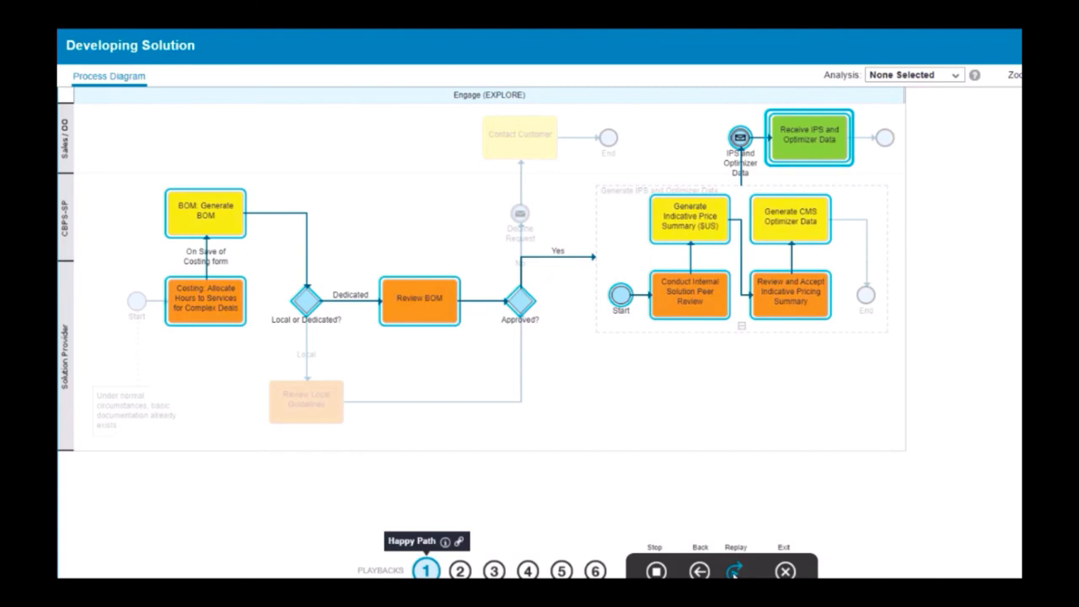
pyautogui.moveTo(459, 541)
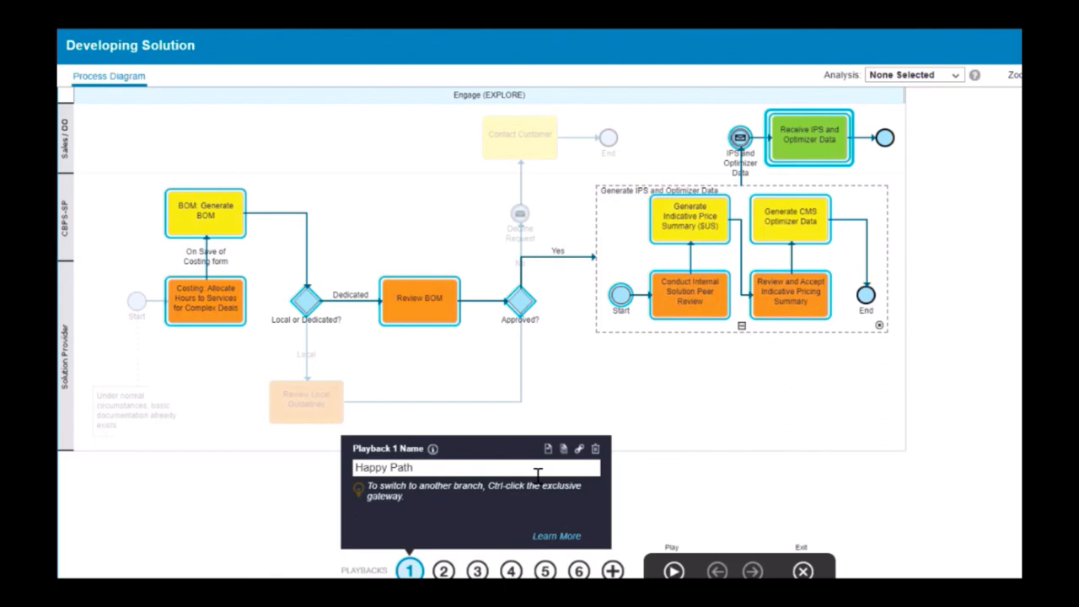
pyautogui.moveTo(548, 449)
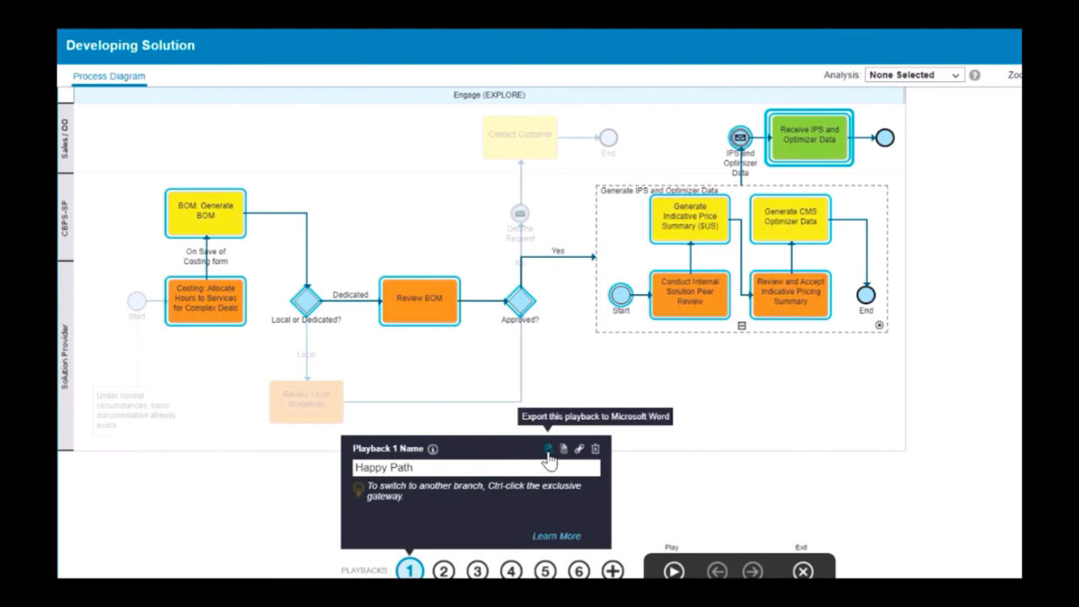
pyautogui.moveTo(561, 450)
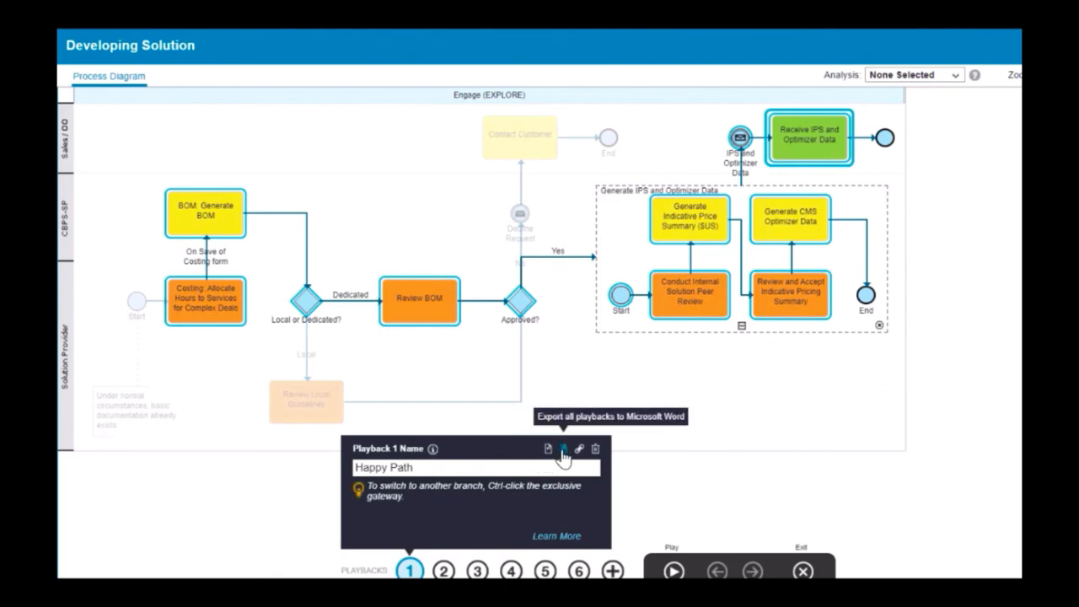